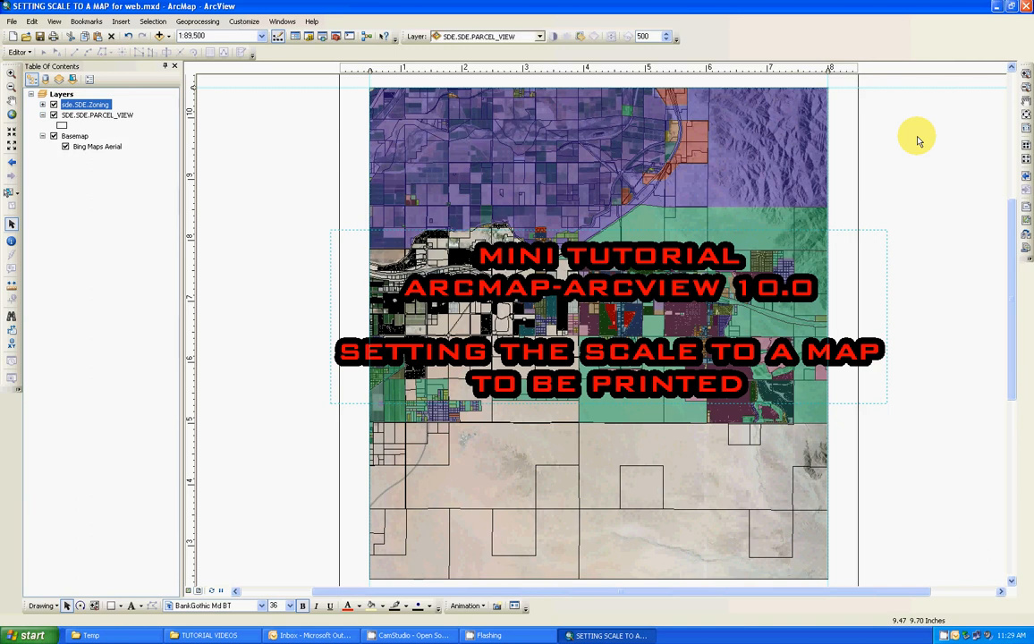
- Enter 4800 in the map scale box to set the layout to 1:4,800
click(219, 37)
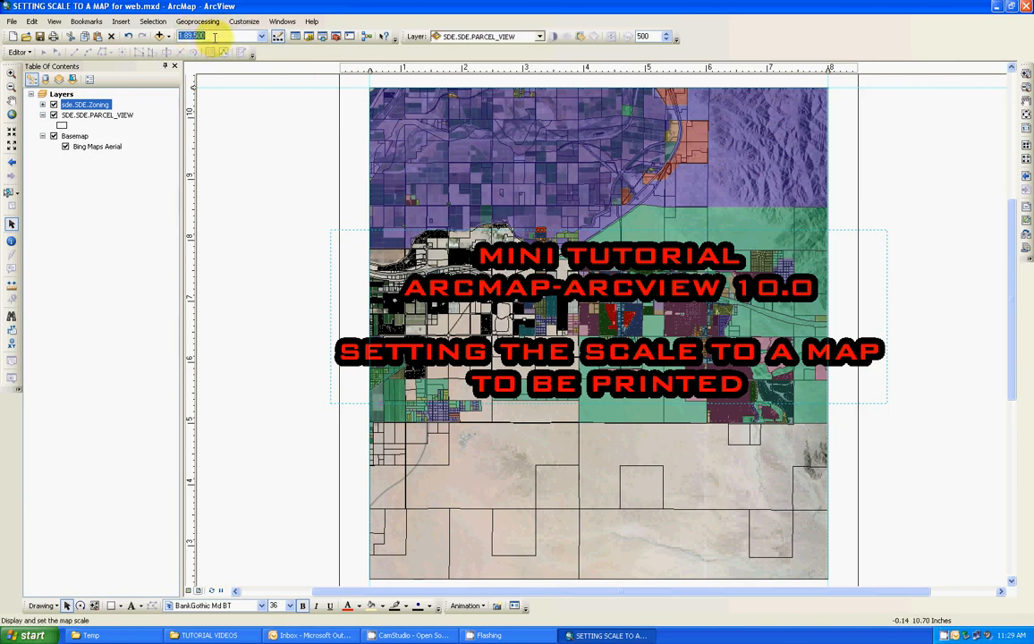
mouse_move(251, 87)
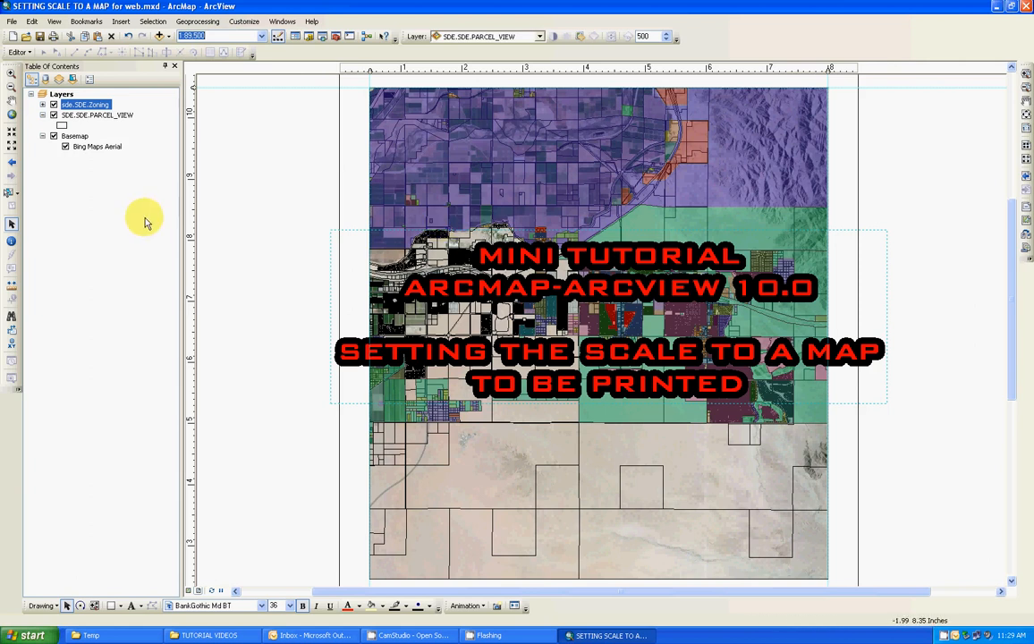
mouse_move(289, 220)
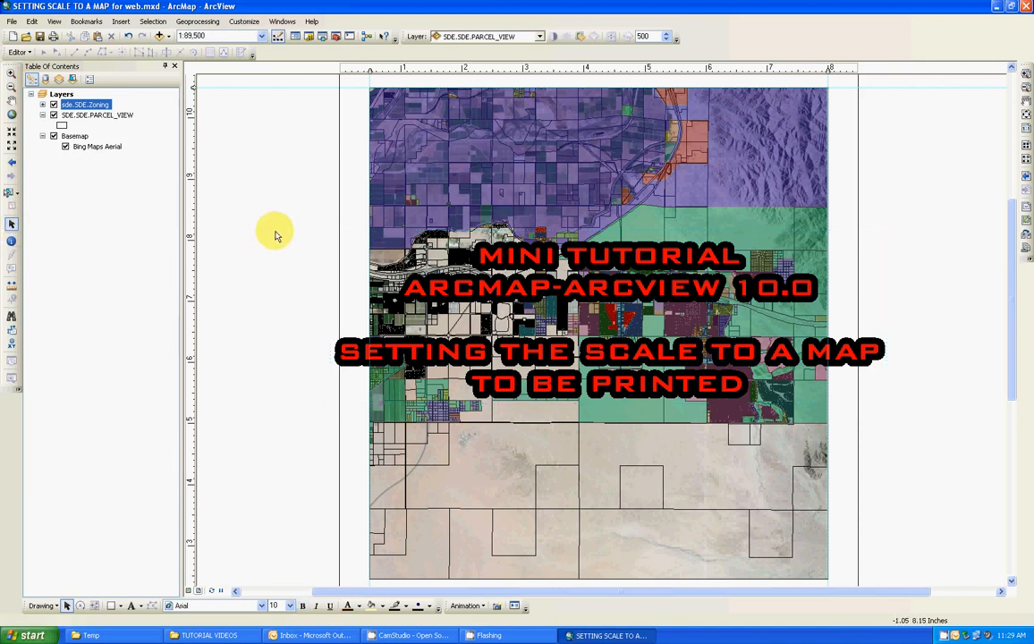
mouse_move(280, 188)
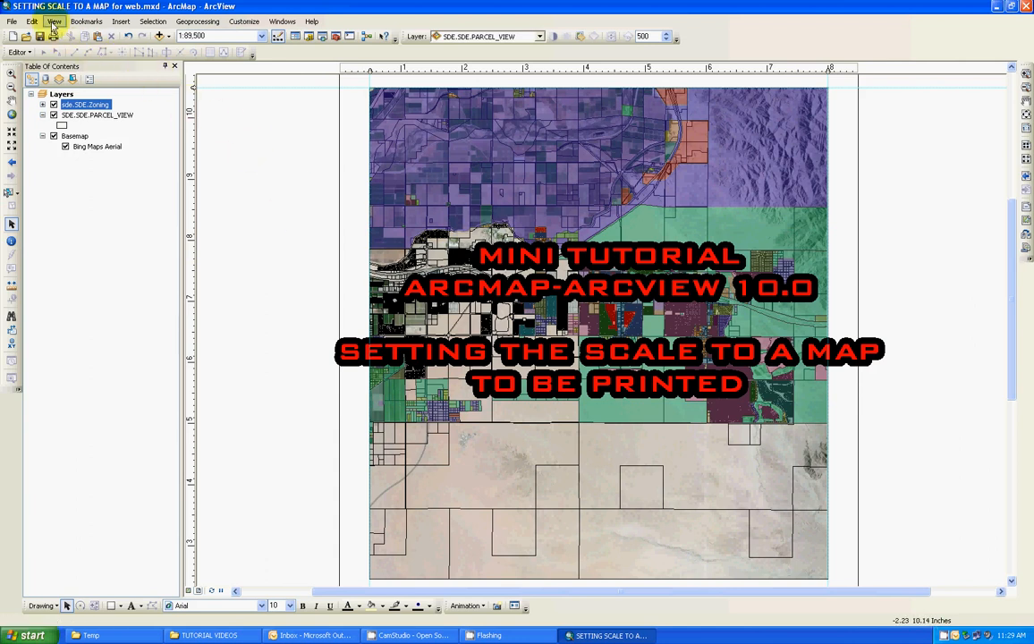
click(54, 21)
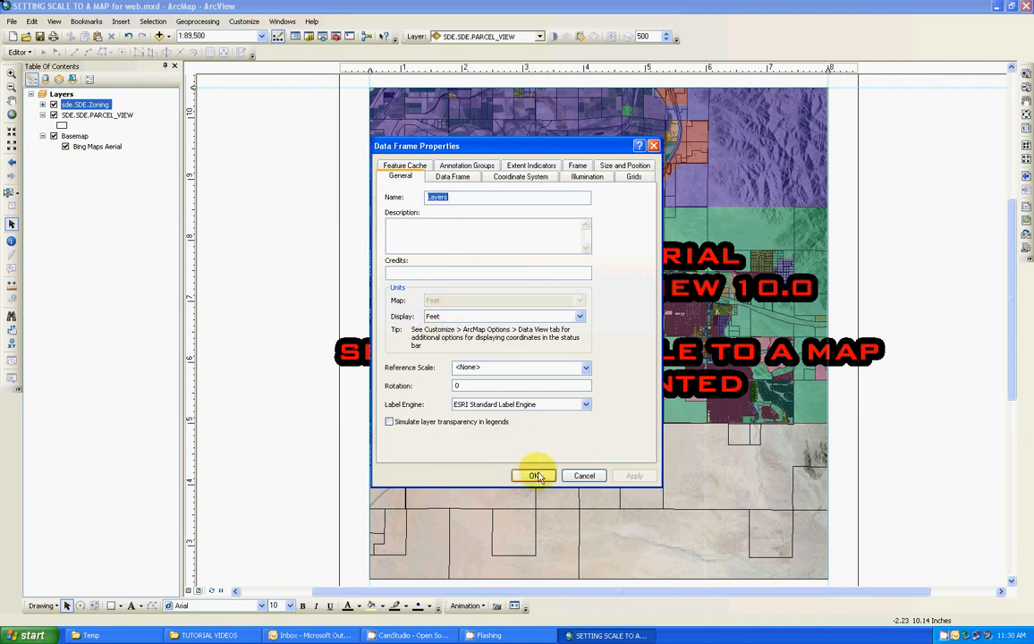
click(534, 474)
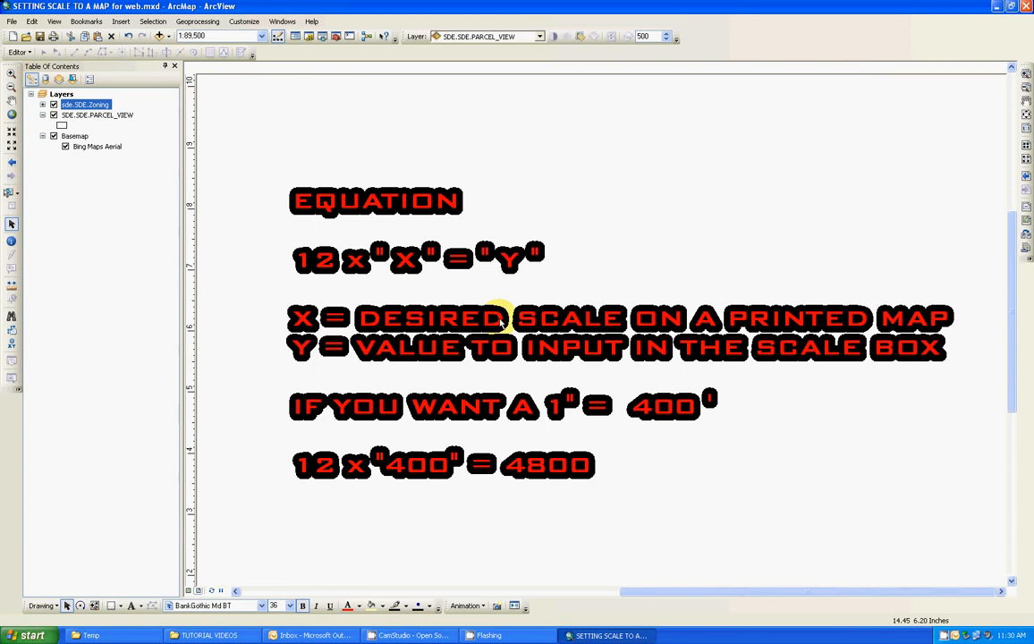
mouse_move(405, 253)
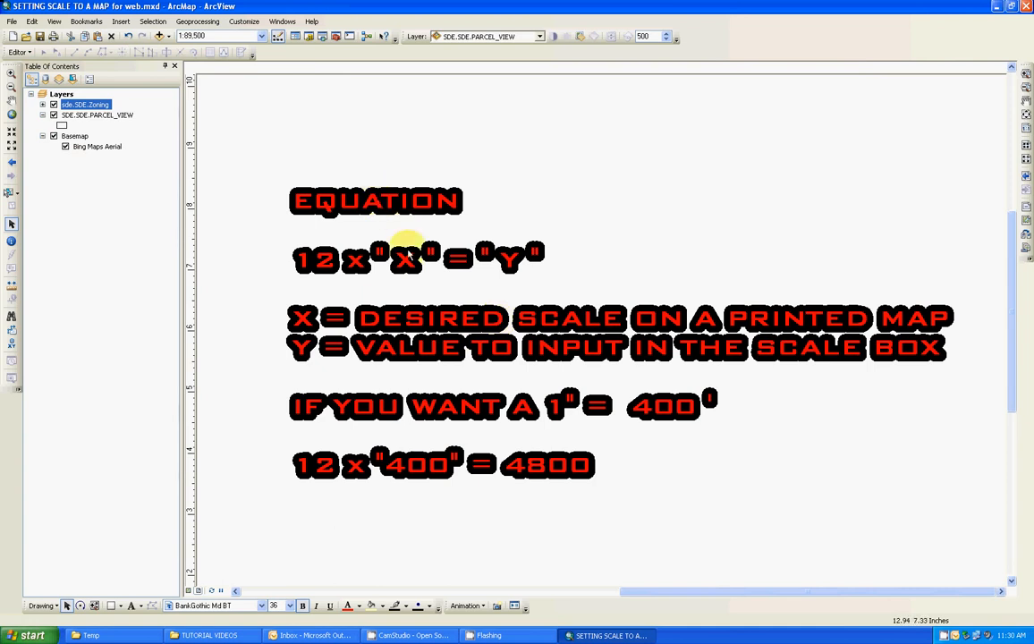
mouse_move(377, 270)
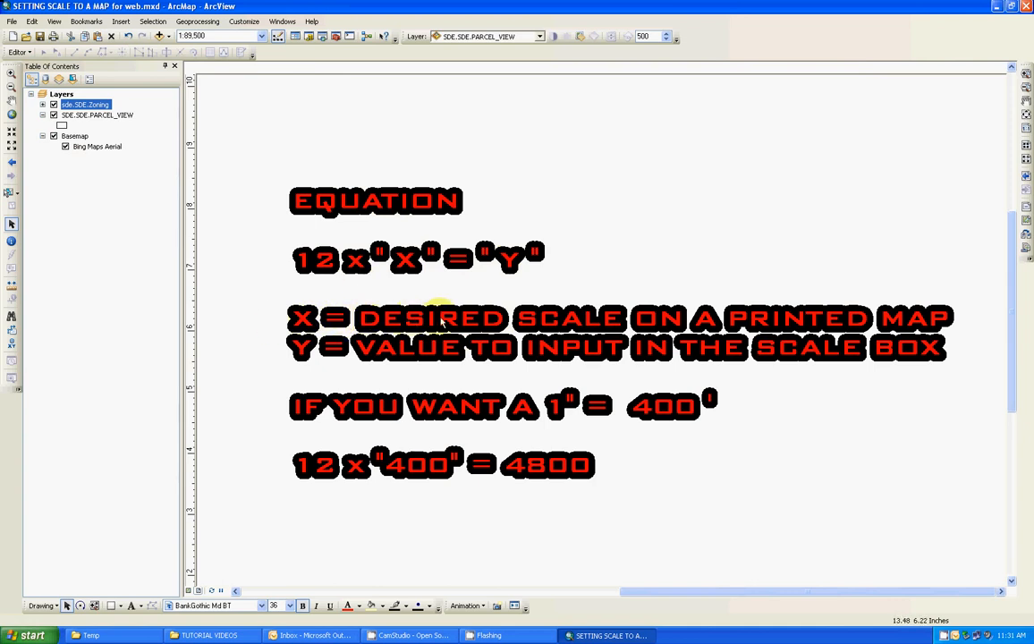
mouse_move(767, 270)
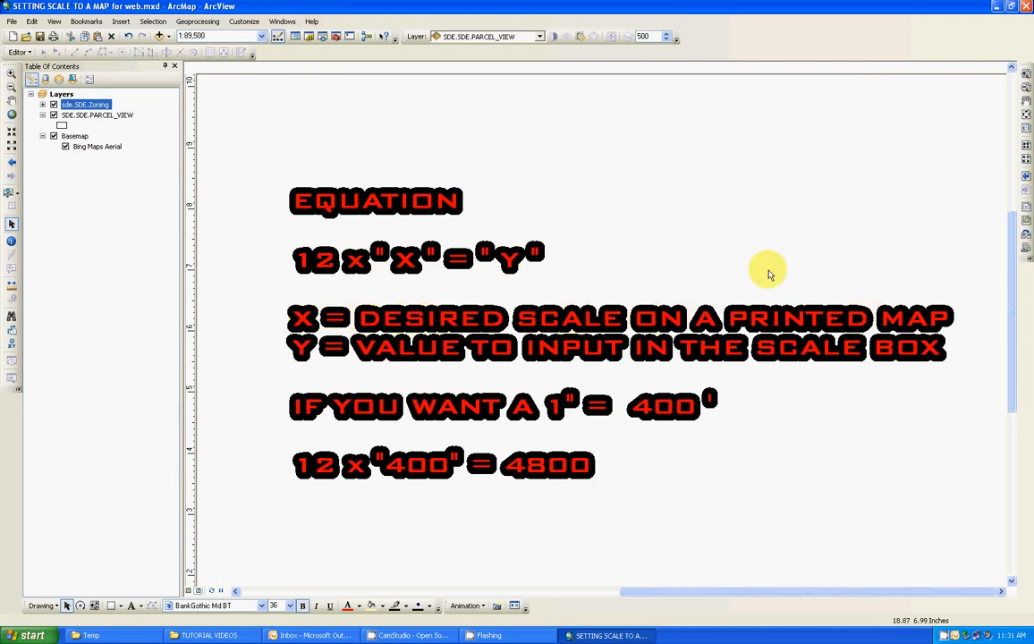
mouse_move(724, 253)
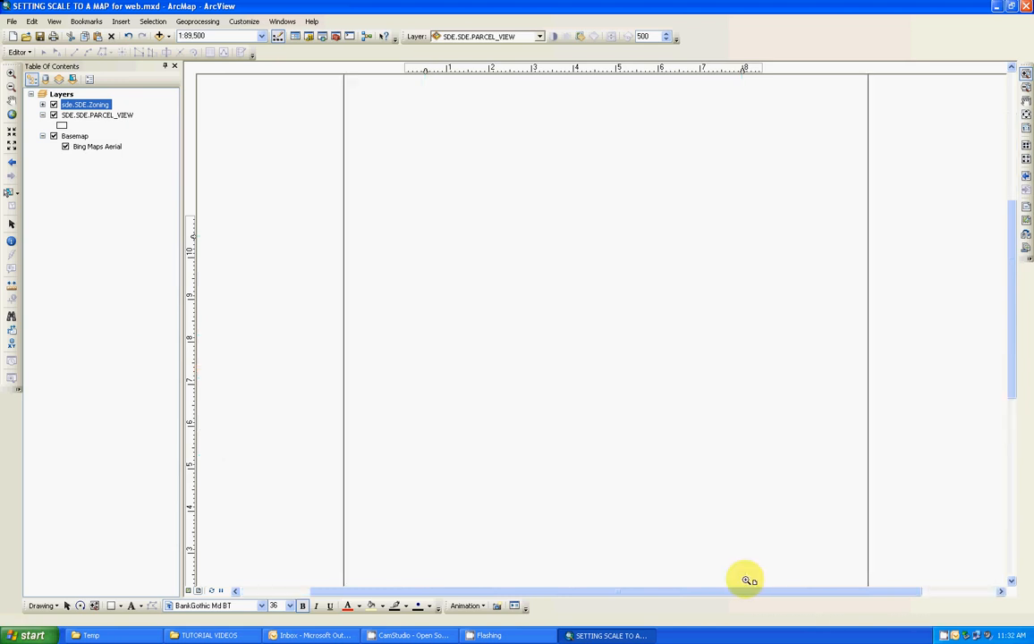
mouse_move(630, 323)
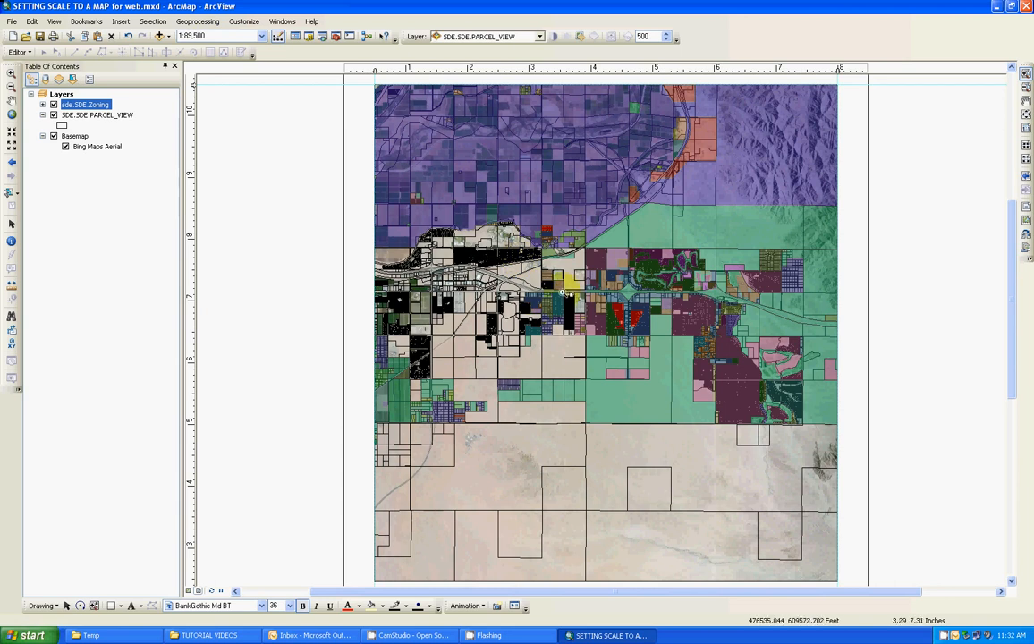
click(192, 35)
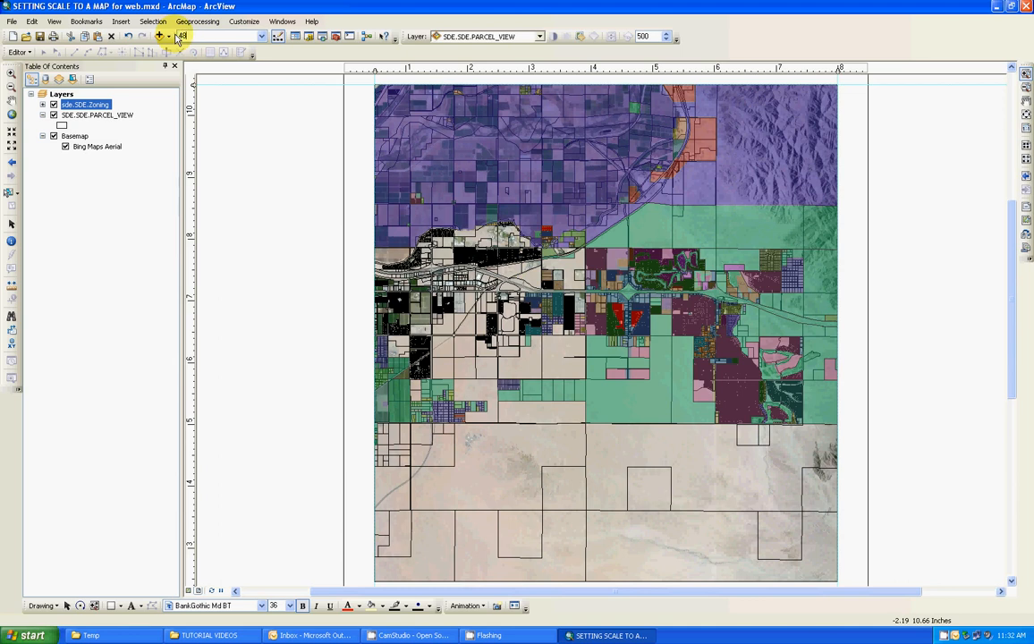
text(4800)
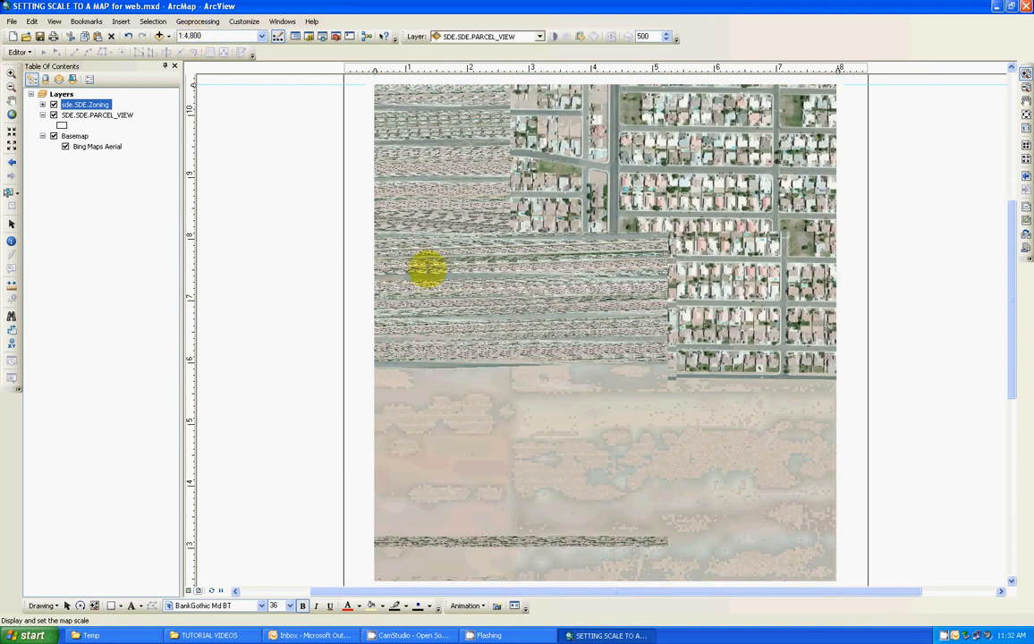
click(53, 105)
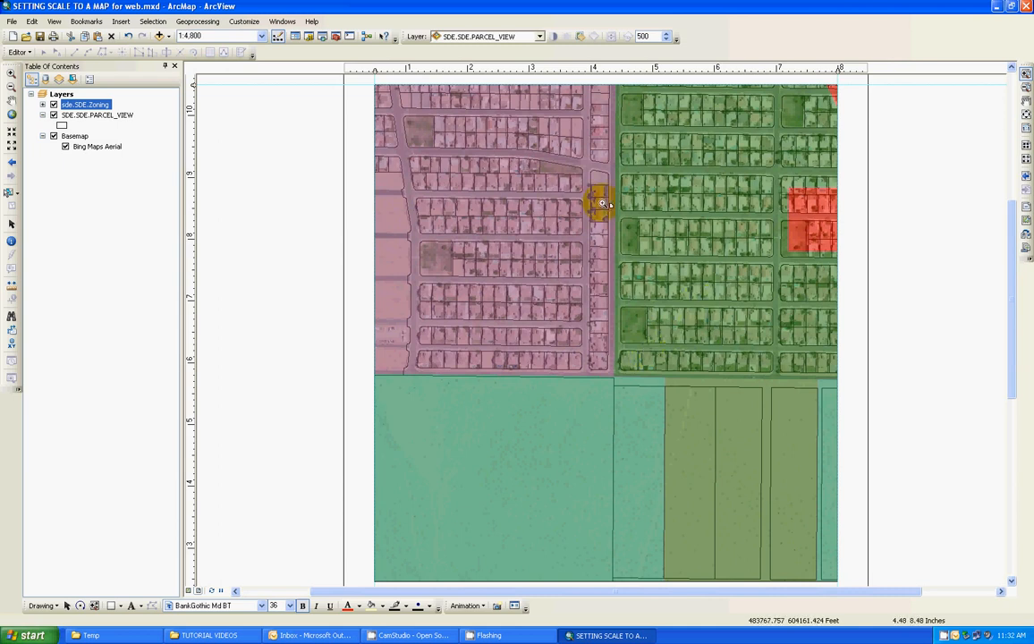
mouse_move(304, 219)
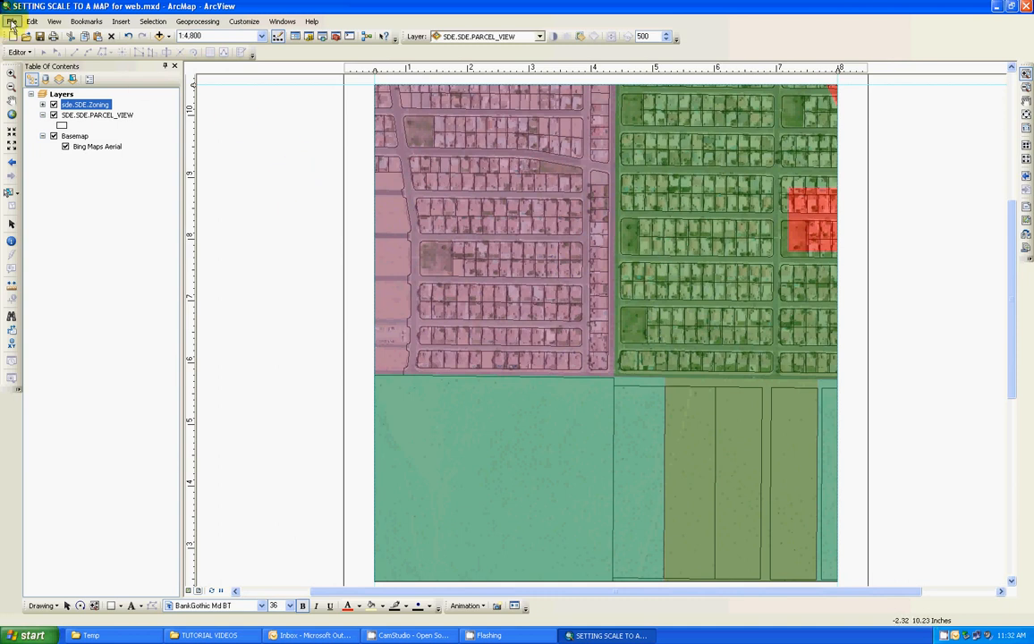
- Start exporting the map and choose PDF as the export file type
click(13, 21)
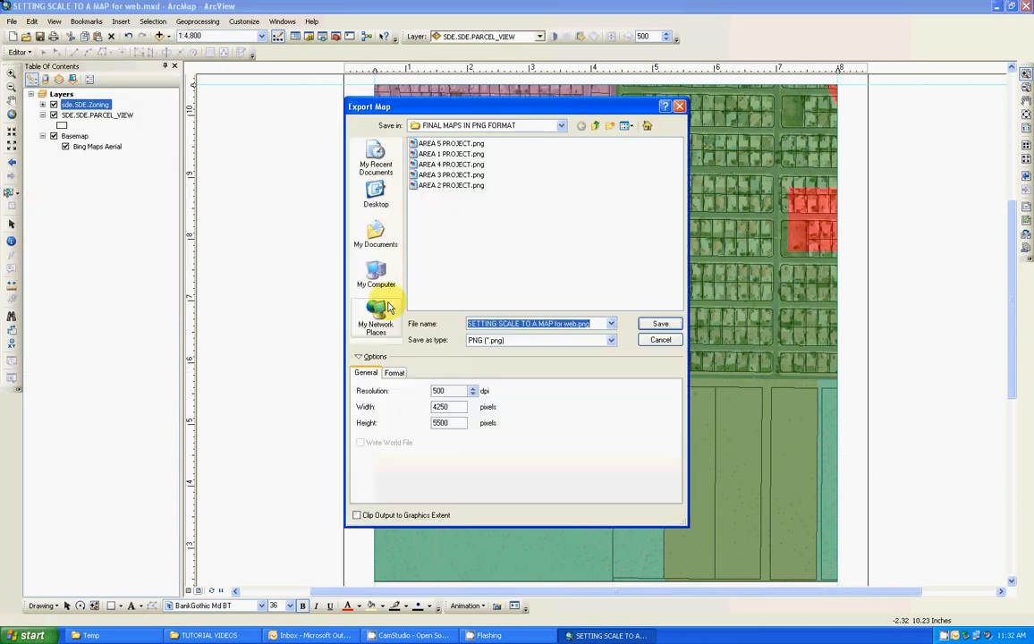
click(610, 339)
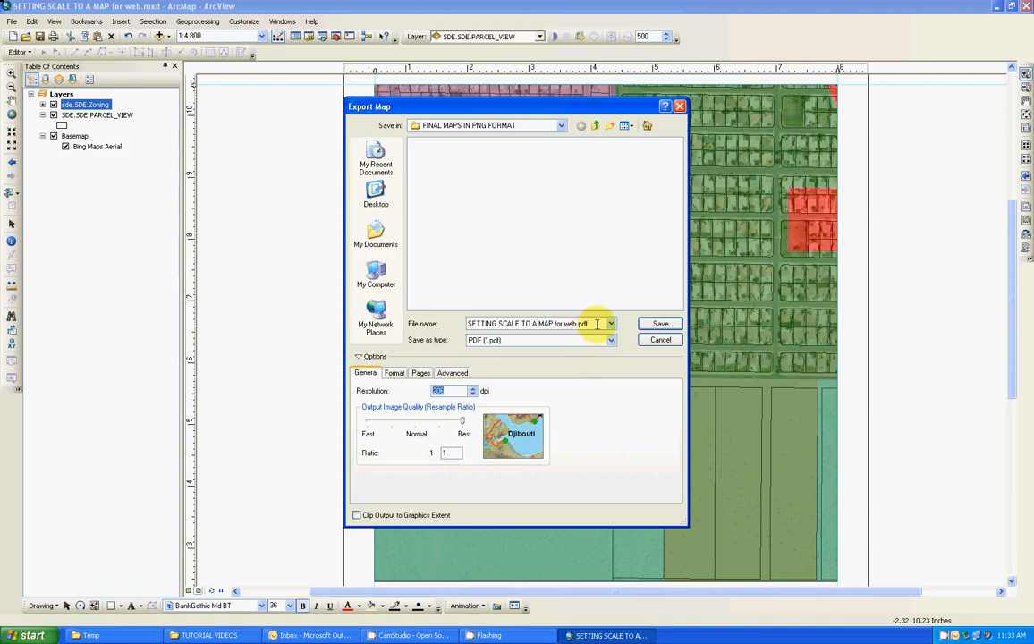
mouse_move(604, 318)
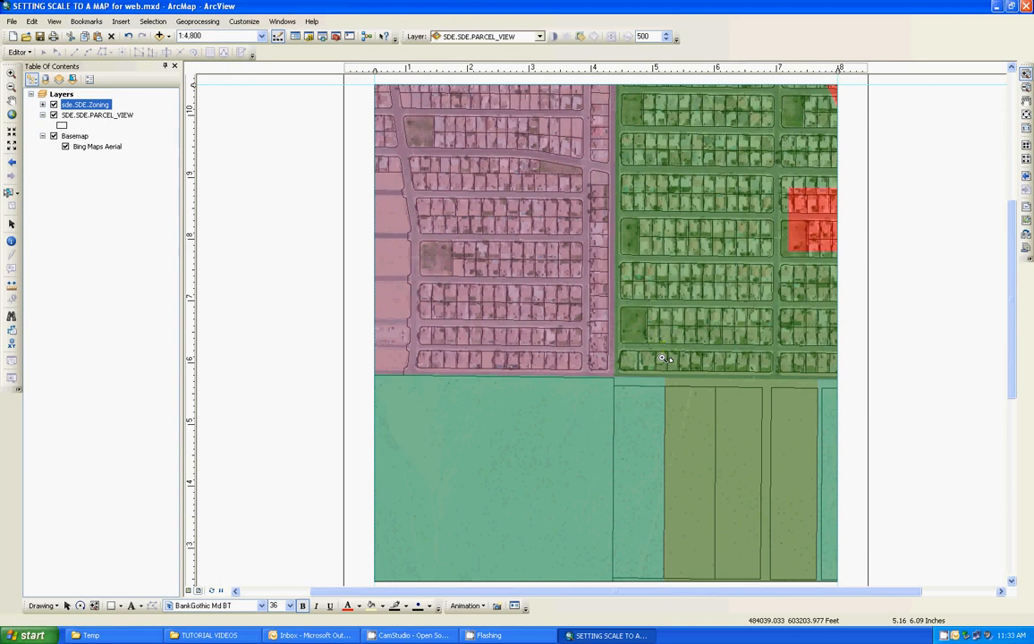
mouse_move(908, 357)
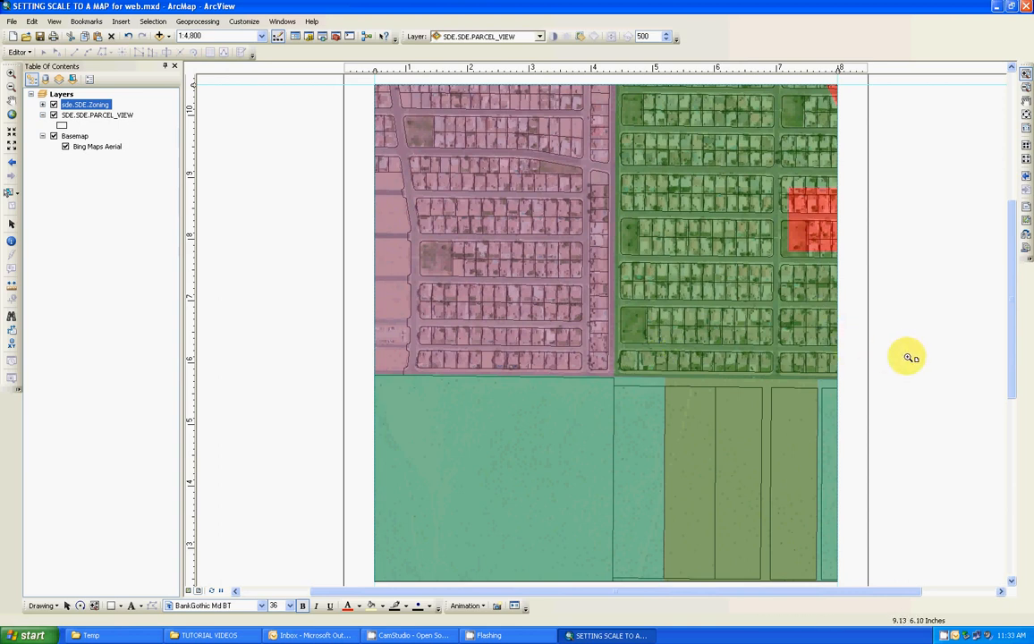